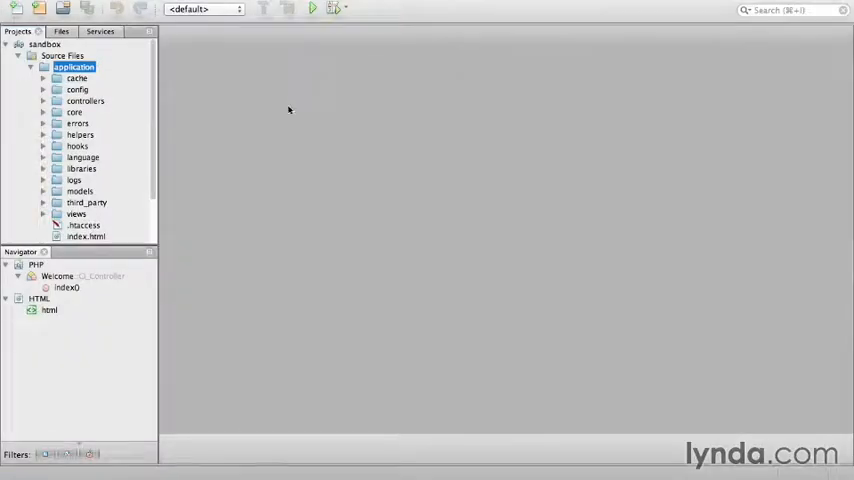
- Expand the models folder in the Projects panel and select its index.html file
click(79, 191)
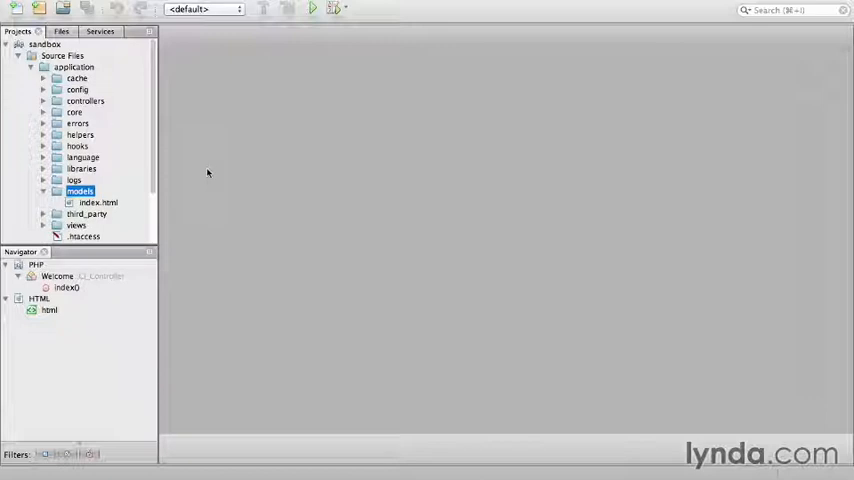
double_click(98, 202)
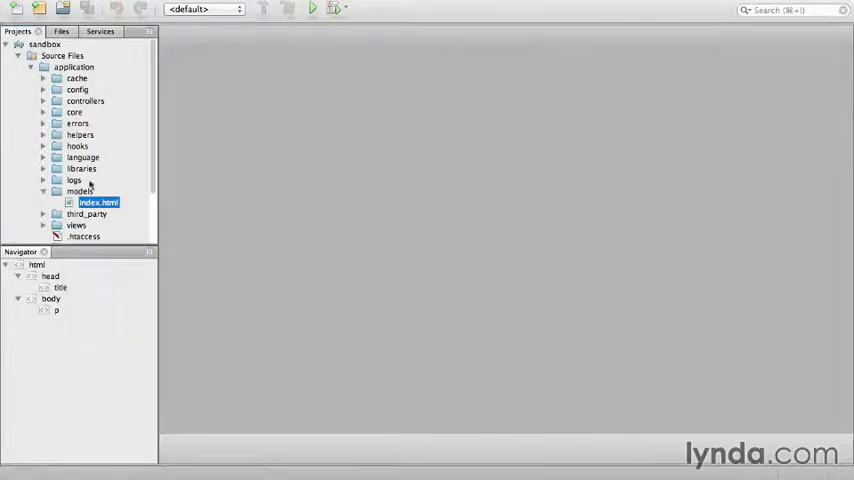
- Create a new PHP file named publication in the models folder
right_click(80, 190)
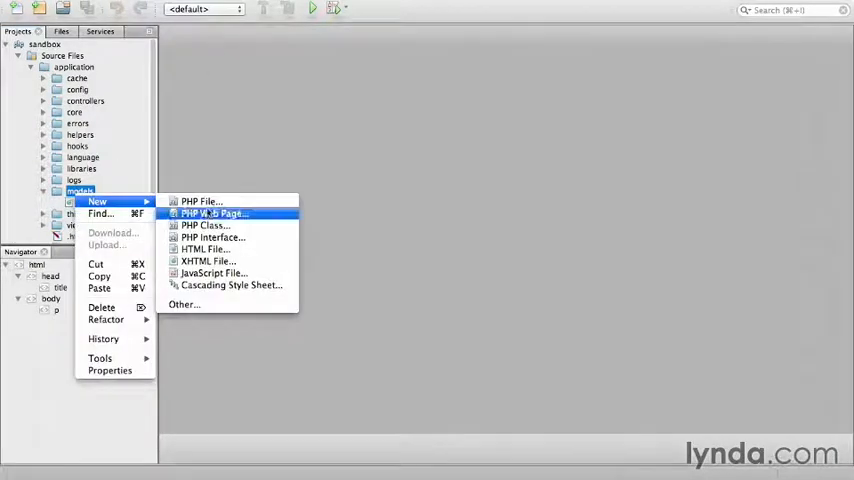
click(201, 201)
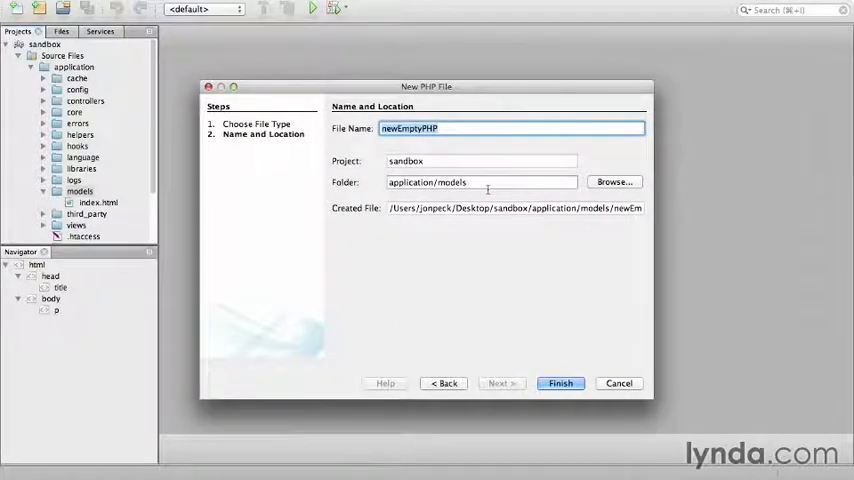
text(publication)
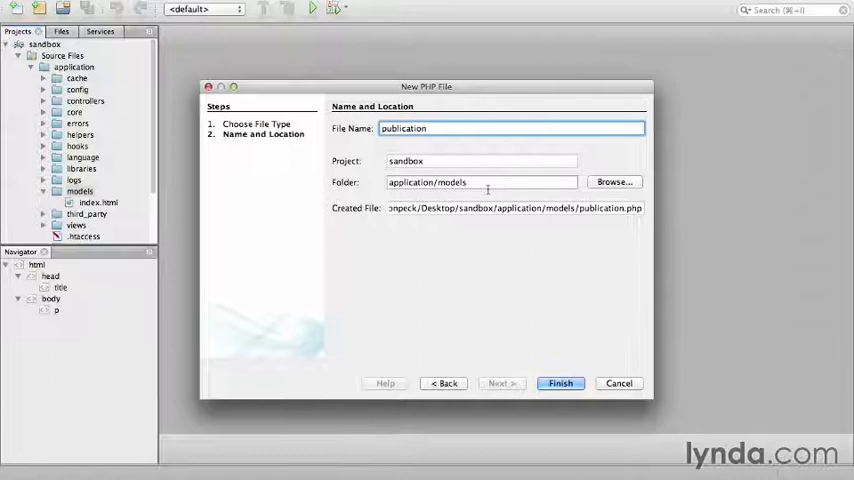
click(560, 383)
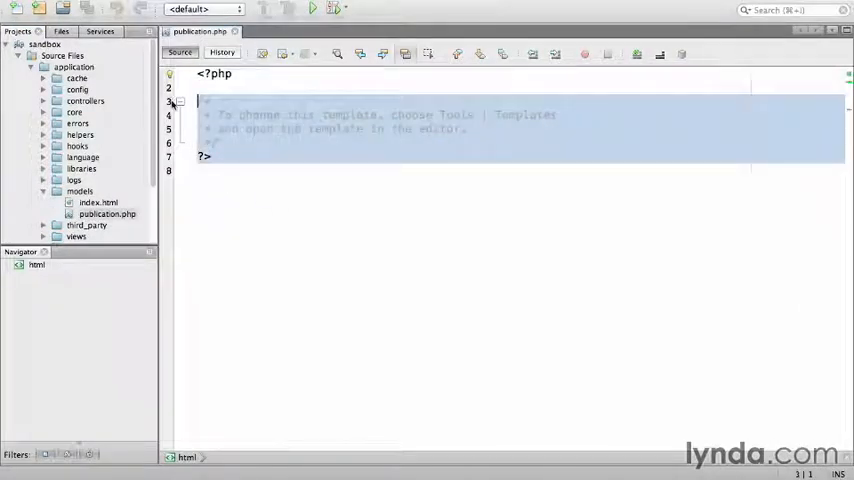
- Replace the template comment with 'class Publication extends CI_Model'
text(class)
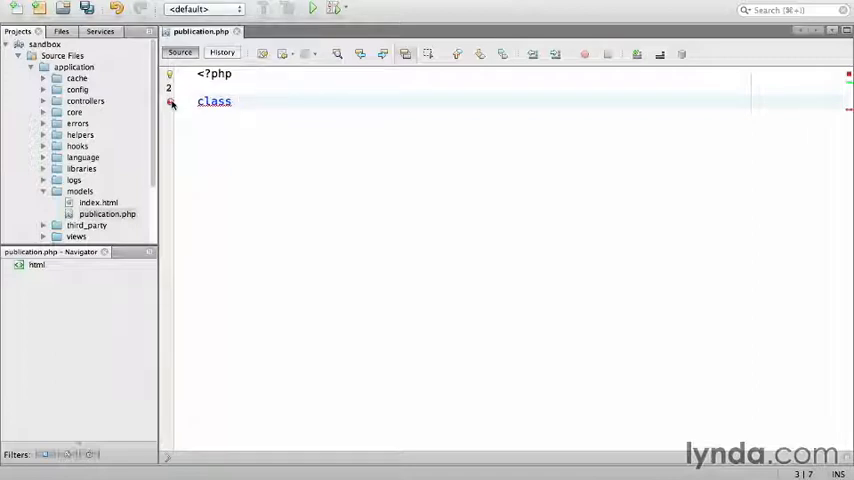
text(Publicat)
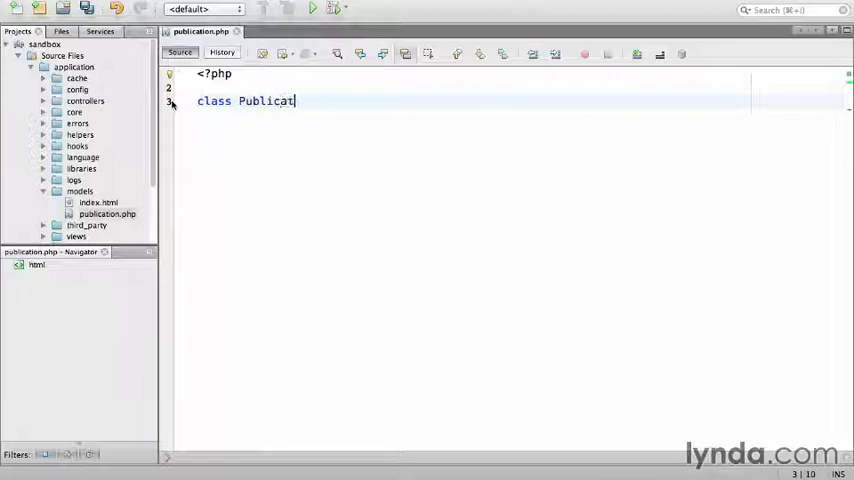
text(ion)
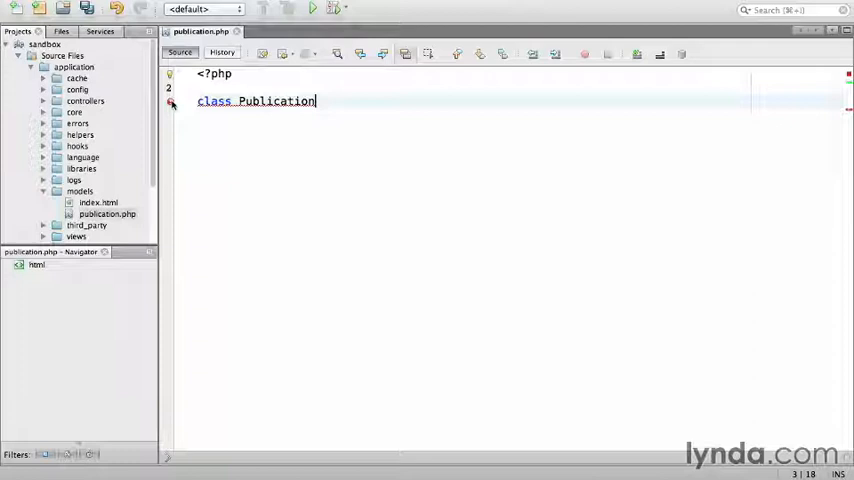
text(e)
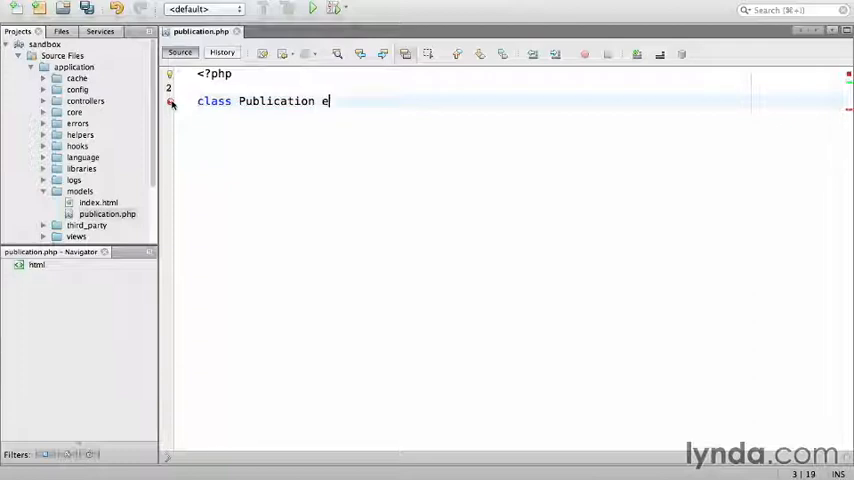
text(xtends CI_)
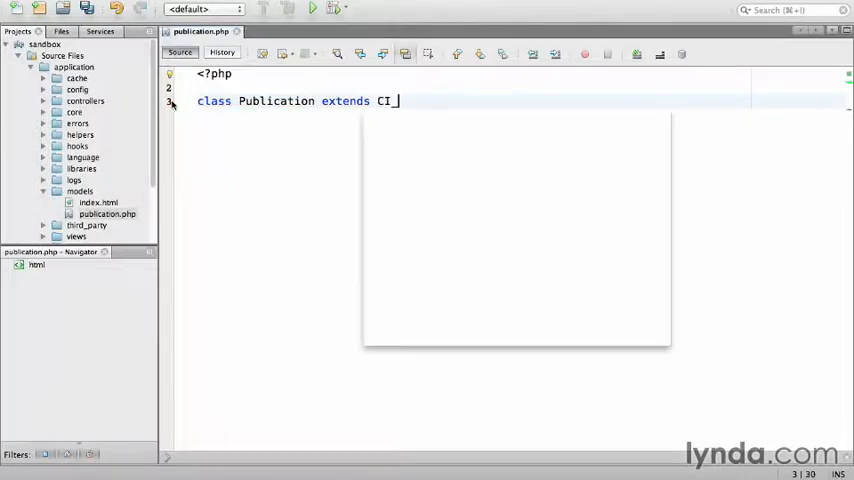
text(Model {)
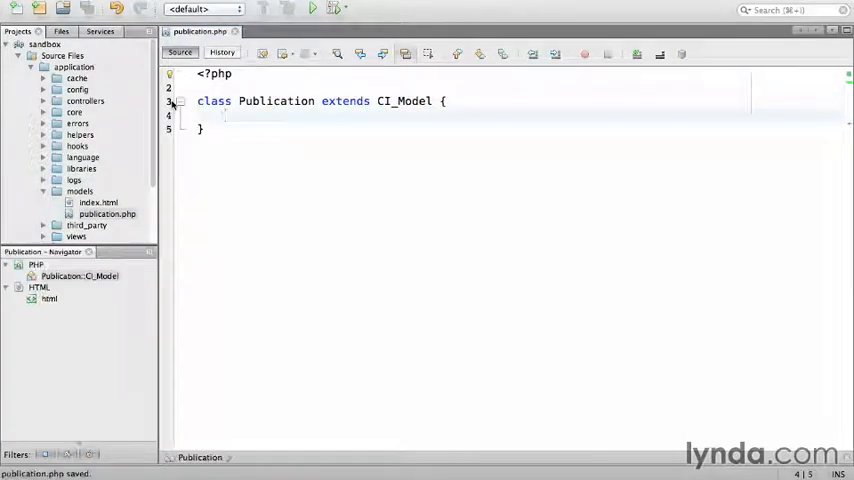
right_click(407, 104)
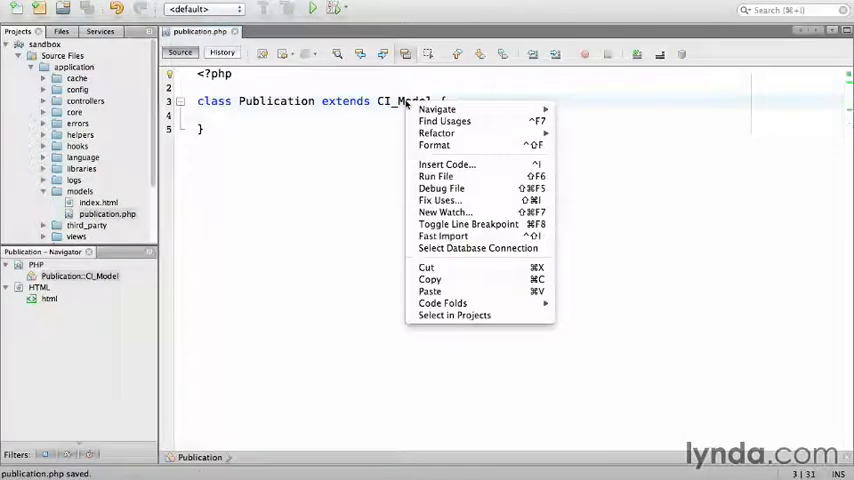
mouse_move(444, 121)
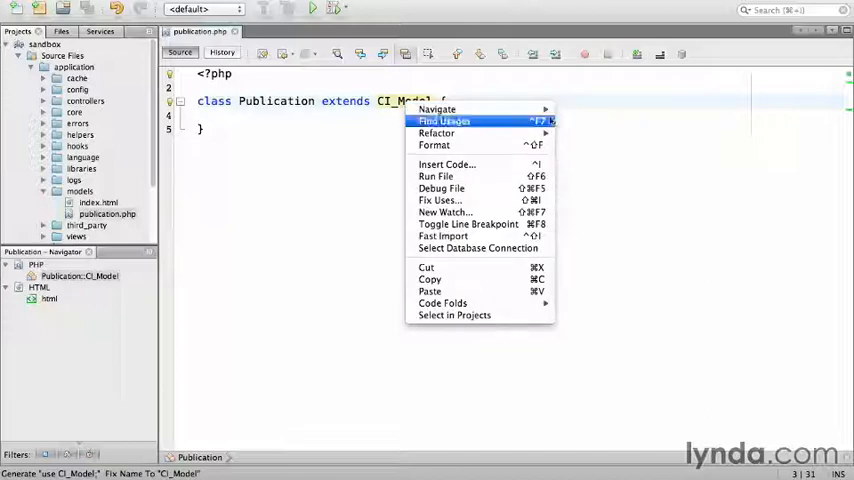
mouse_move(437, 109)
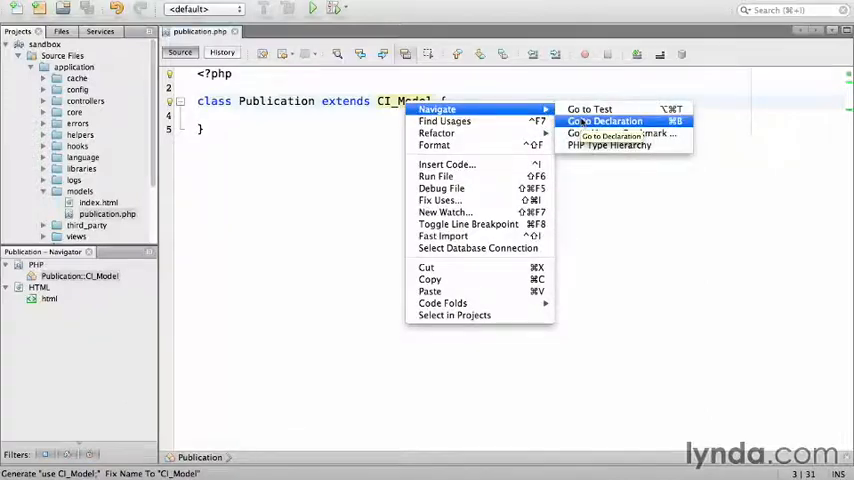
click(604, 121)
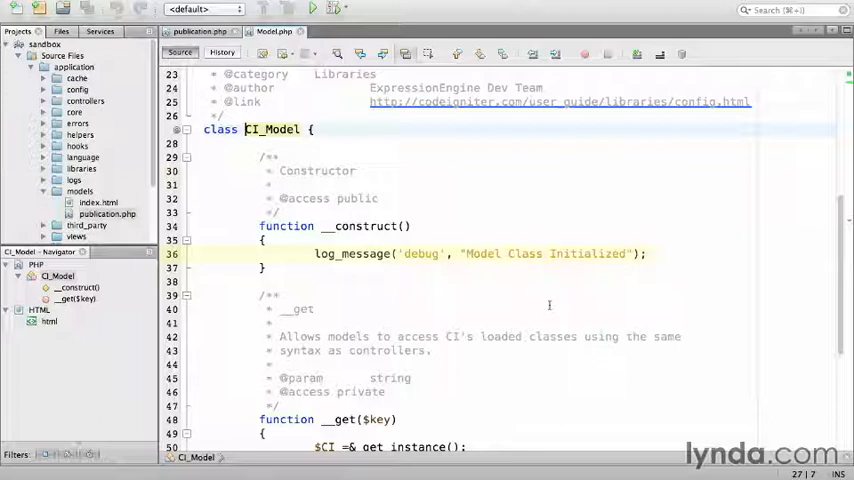
scroll(down, 3)
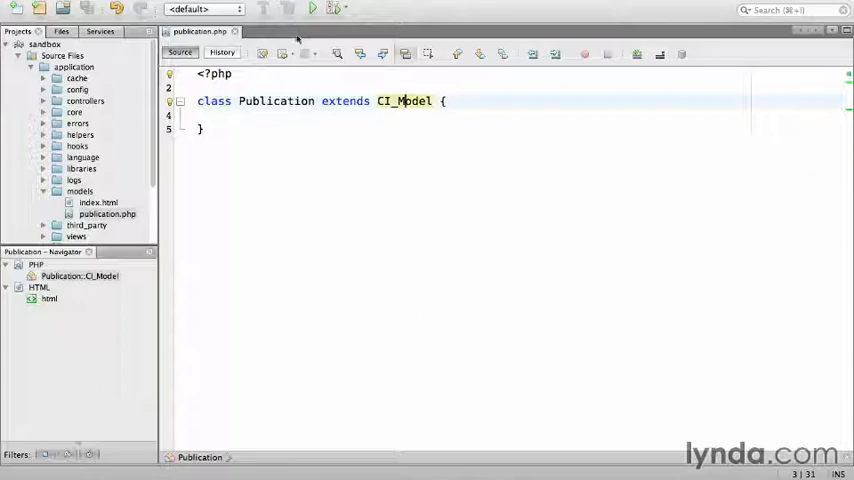
- Document $publication_id as 'Publication unique identifier' and $publication_name as 'Publication name.', then save
text(public $)
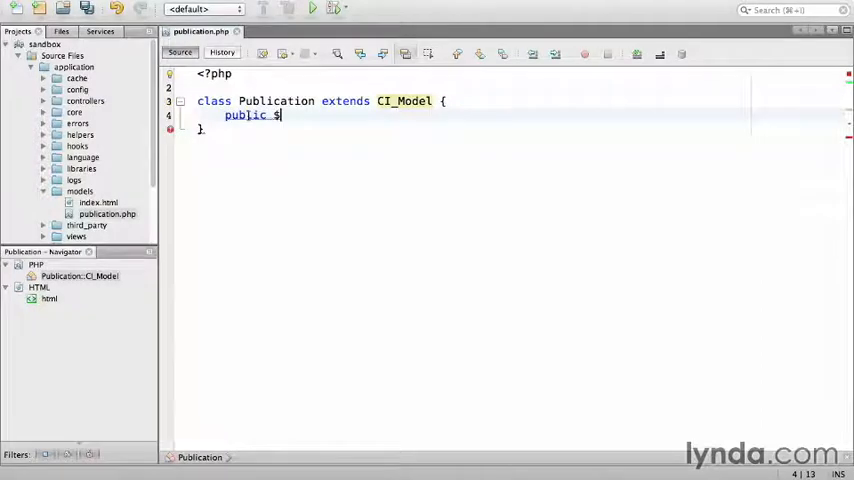
text(publication_id)
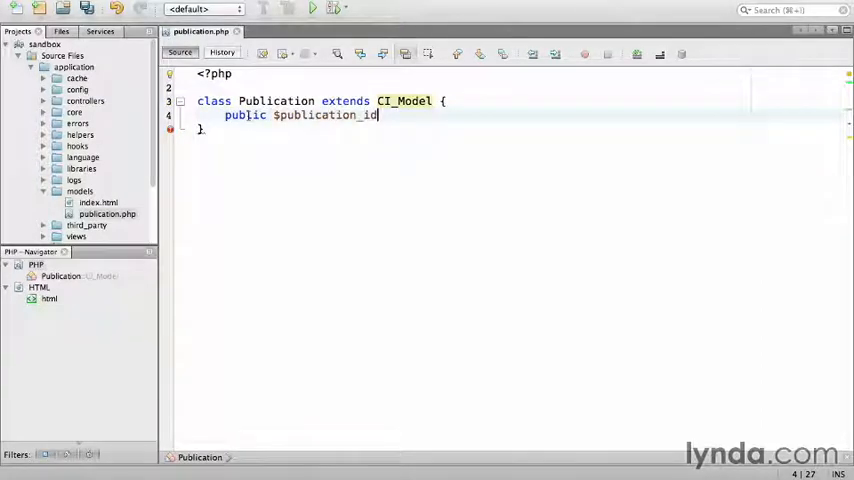
text(;)
text(public $publication_n)
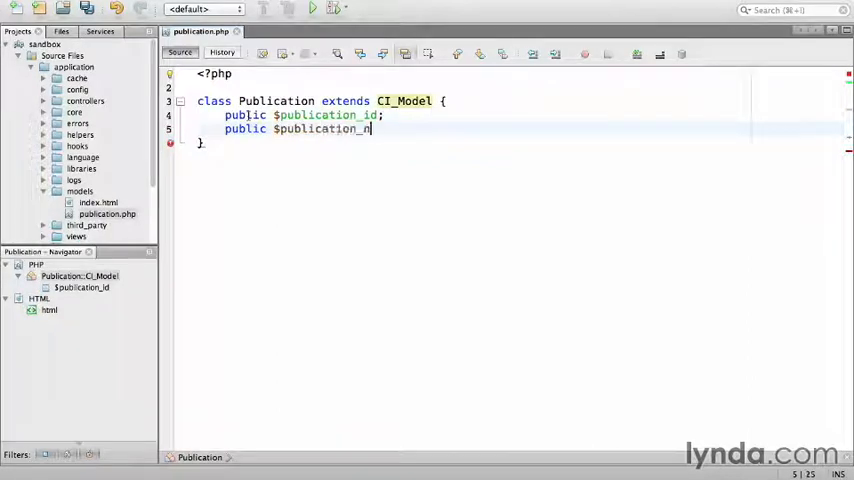
text(ame;)
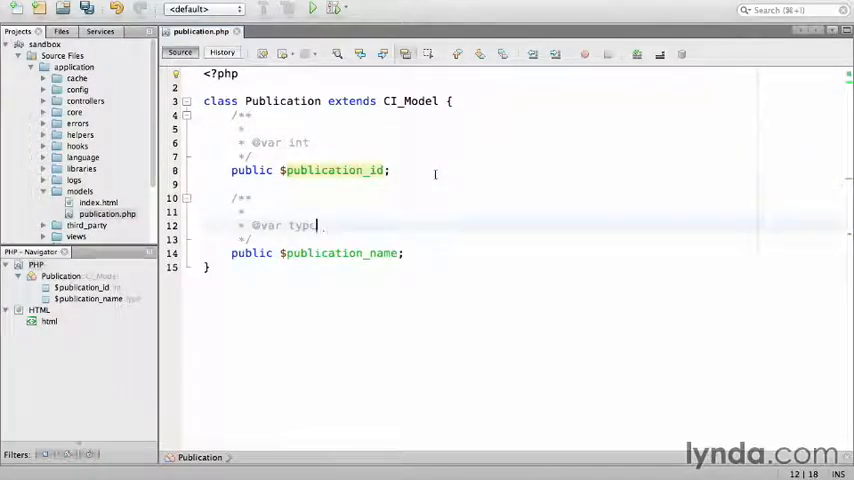
text(string)
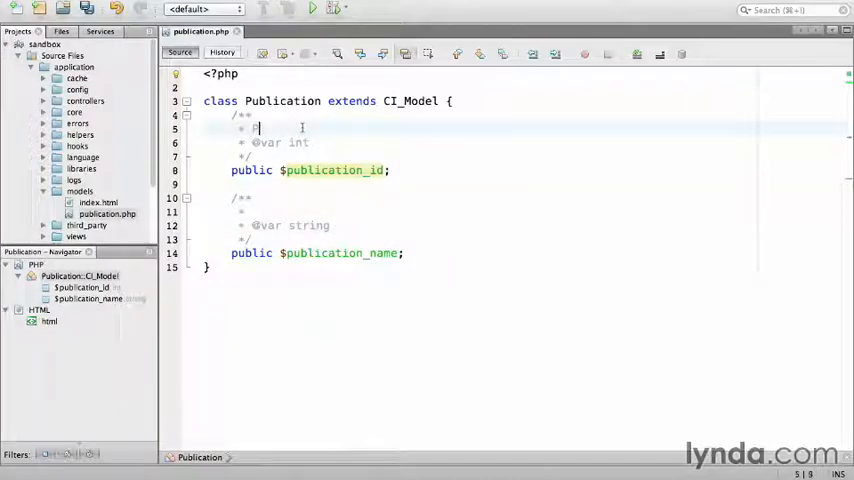
text(Publication ózn)
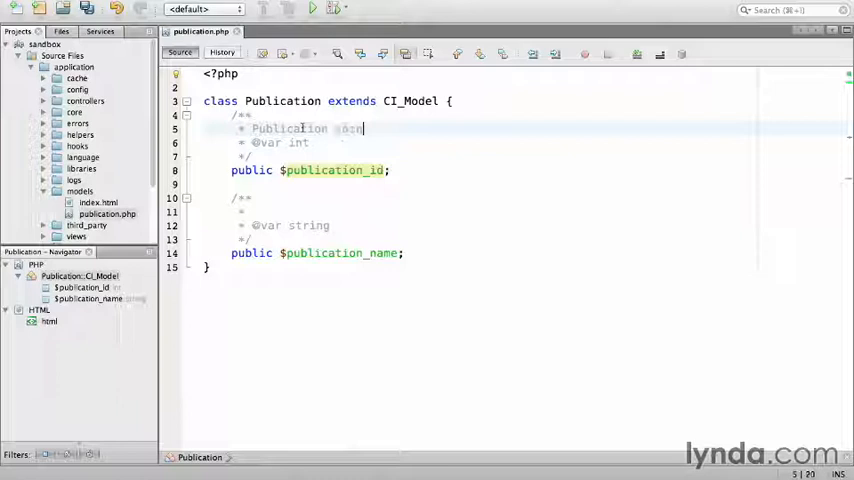
text(unique identifier.)
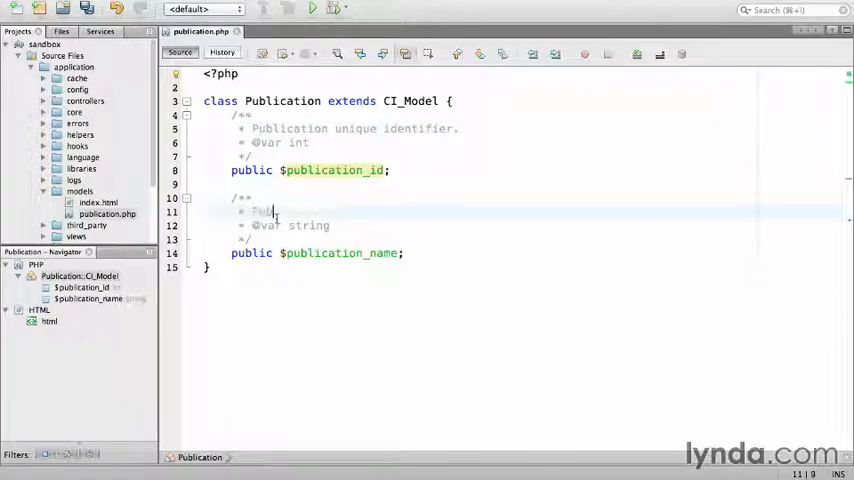
text(Publication name.)
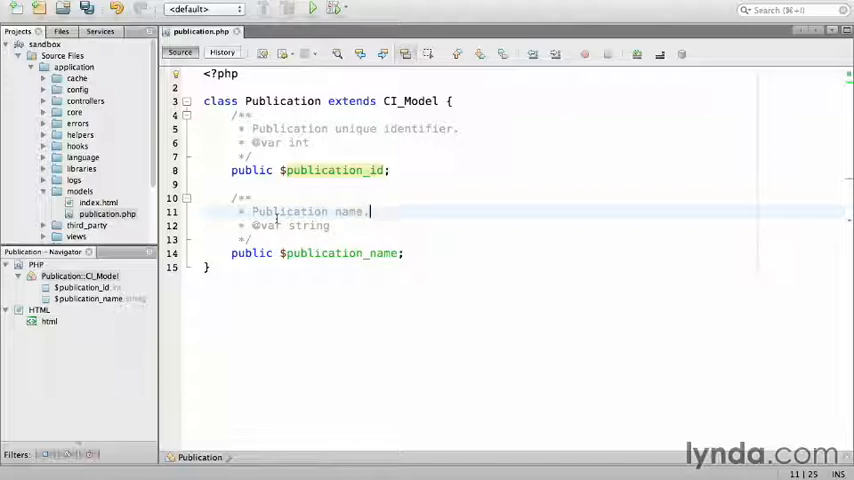
key(cmd+s)
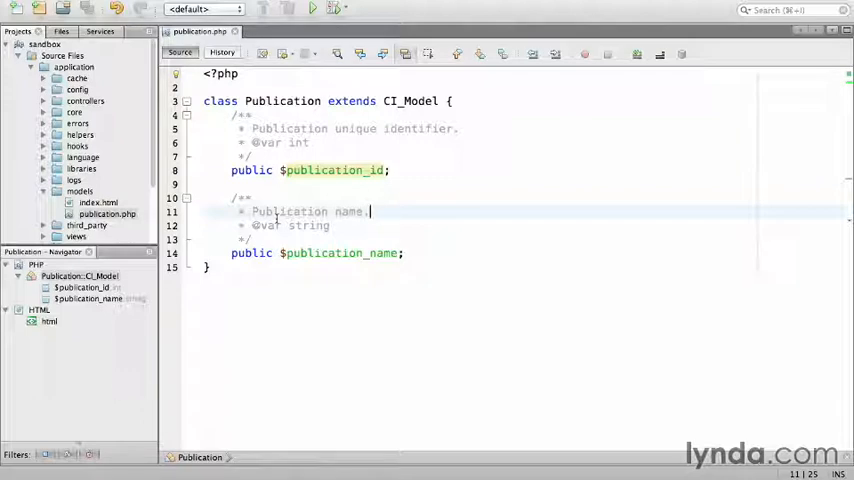
- Create a new PHP file named issue in the models folder
right_click(80, 191)
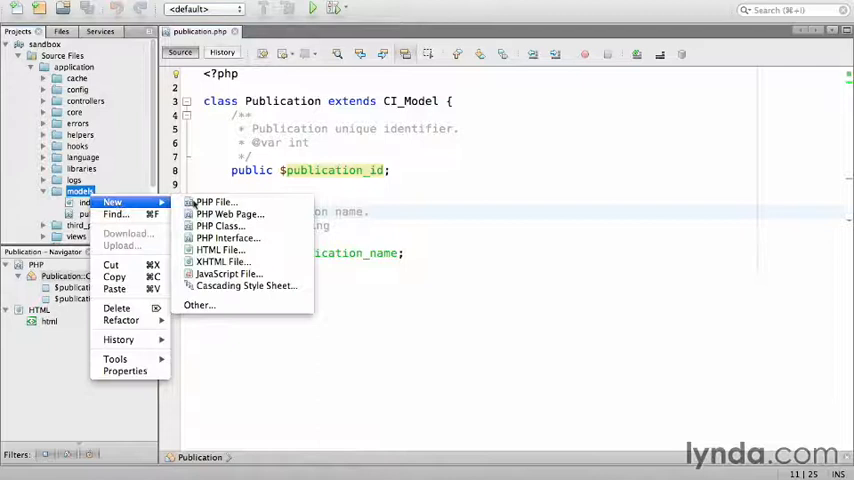
click(214, 202)
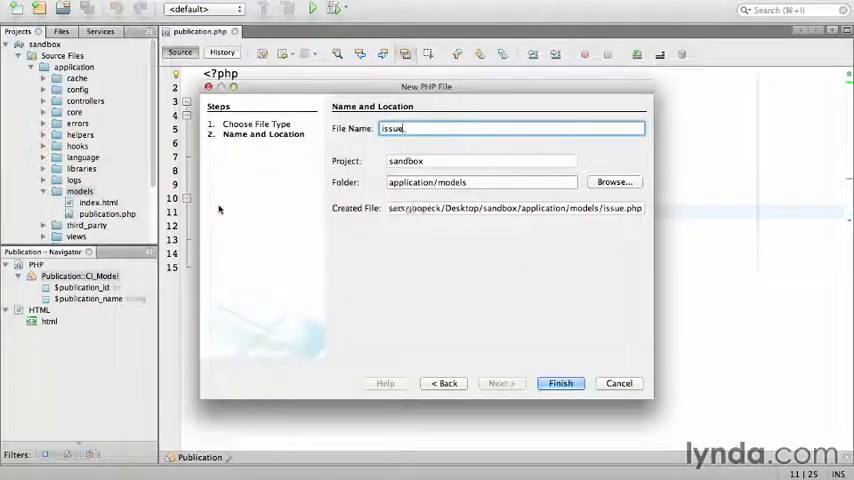
click(560, 383)
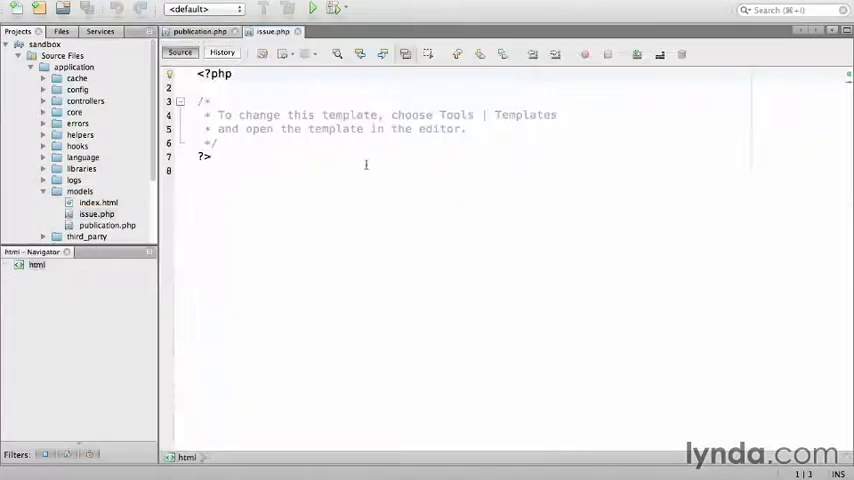
- Declare 'class Issue extends CI_Model' in issue.php
text(cl)
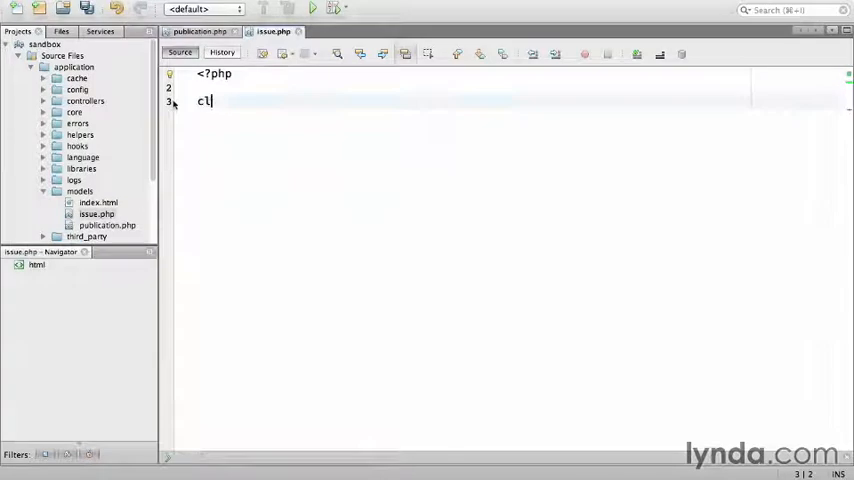
text(lass Issue exte)
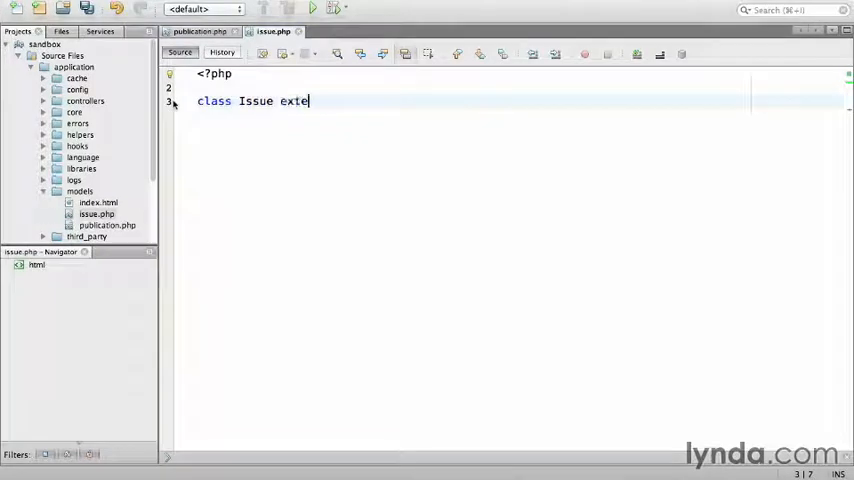
text(extends CI_Model {)
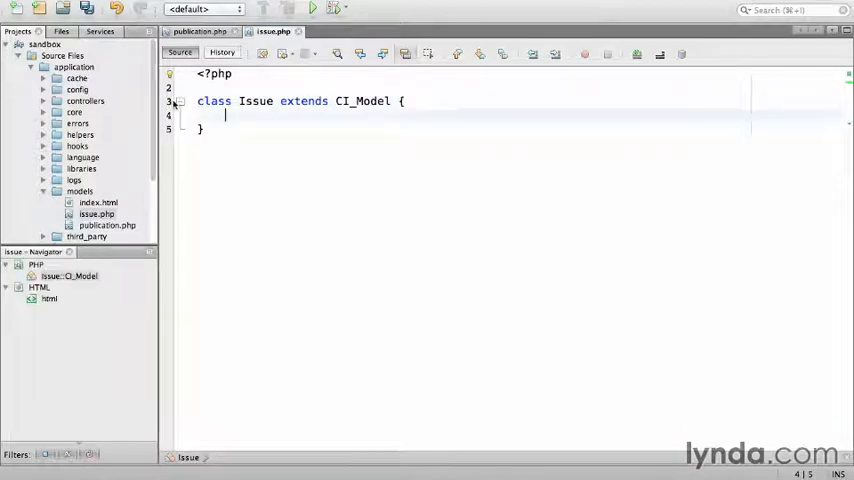
- Add $issue_id documented as 'Issue unique identifier', plus a public $publication_id property
text(public $issue)
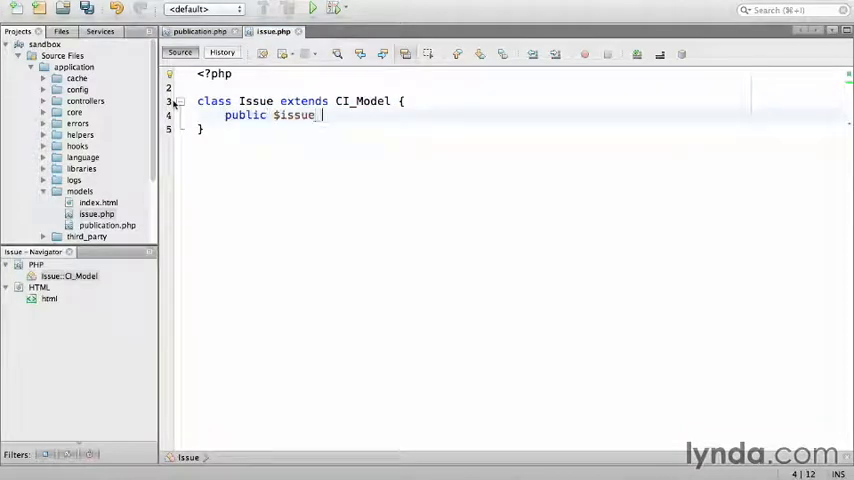
text(_id;)
text(/**)
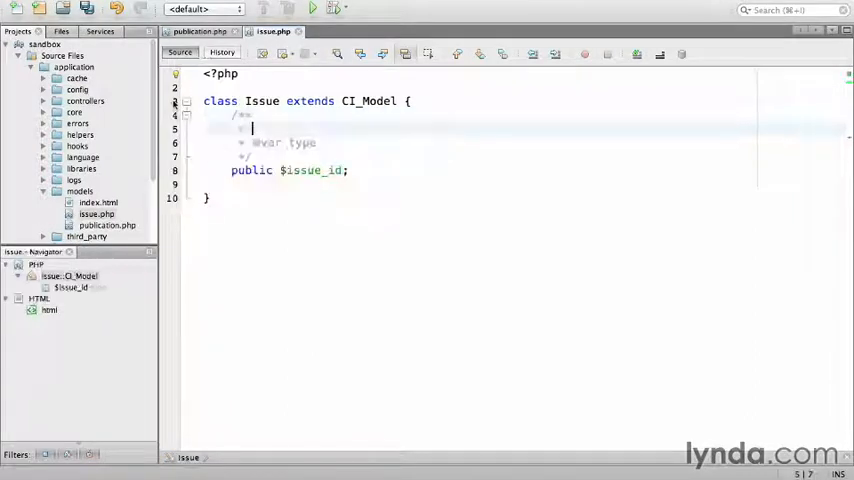
text(Issue unique identifier.)
click(495, 143)
text(in)
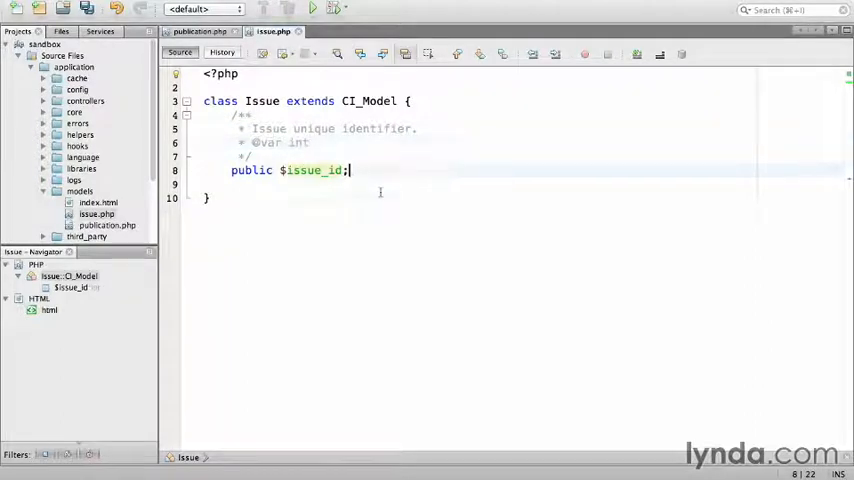
text(public)
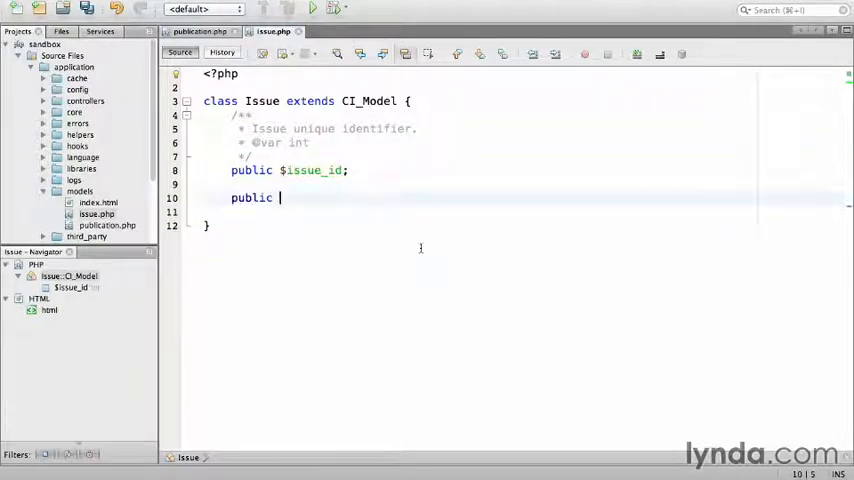
text($publication_id;)
text(* Publication unifying record.)
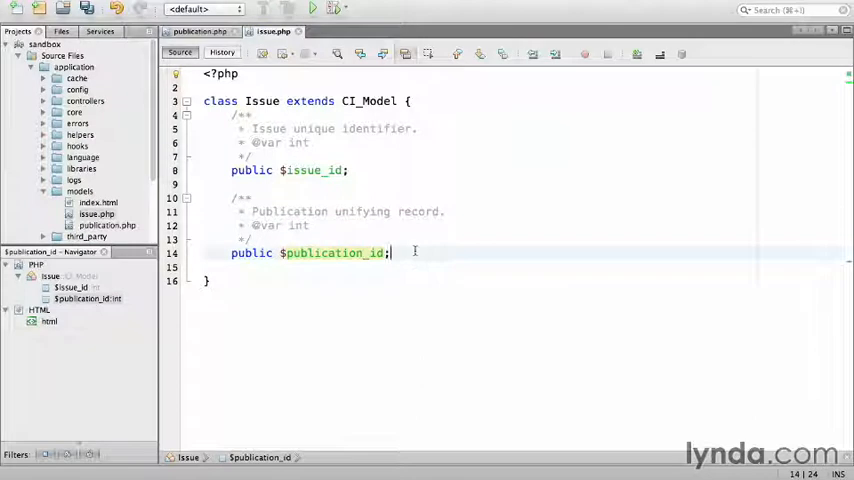
- Add public $issue_number documented as the publisher-assigned issue number
text(public $)
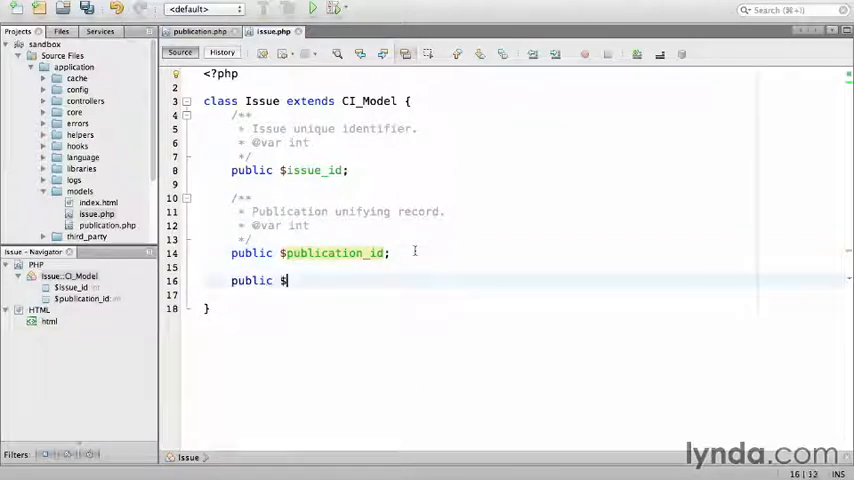
text(issue_number;)
text(/**)
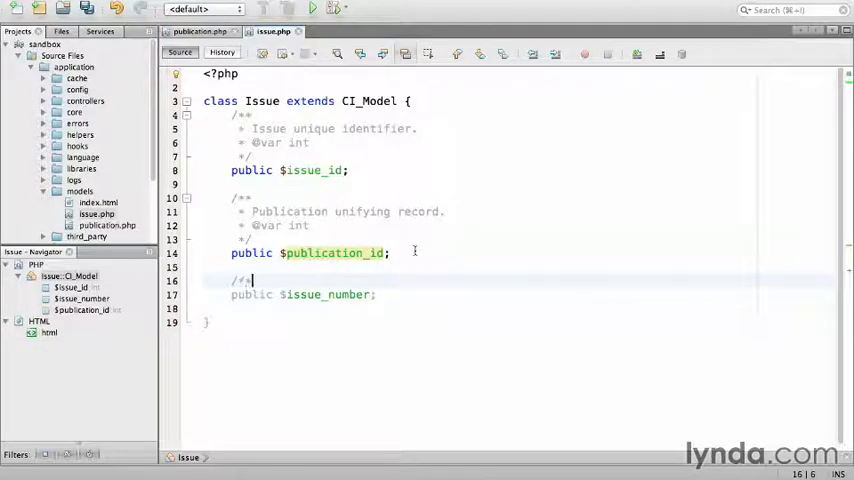
text(PPn)
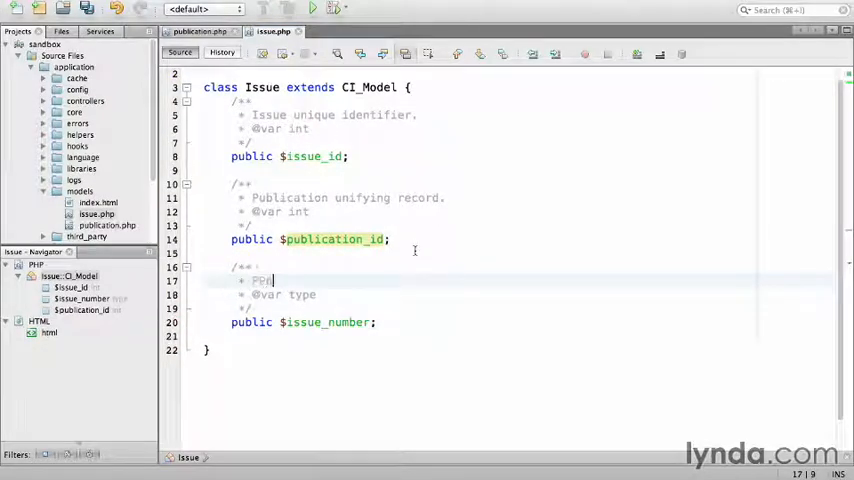
text(Publisher assigned issue number.)
click(278, 294)
text(in)
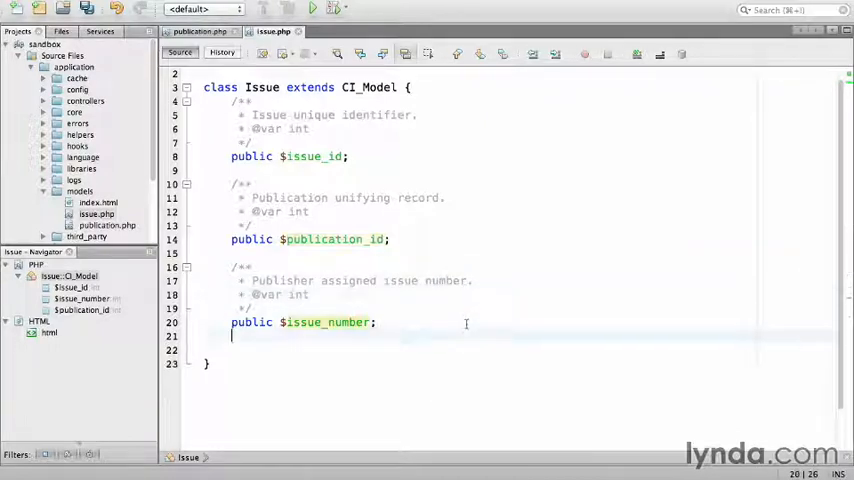
- Add $issue_date_publication documented as the issue's publication date, and begin public $issue_co…
text(public $)
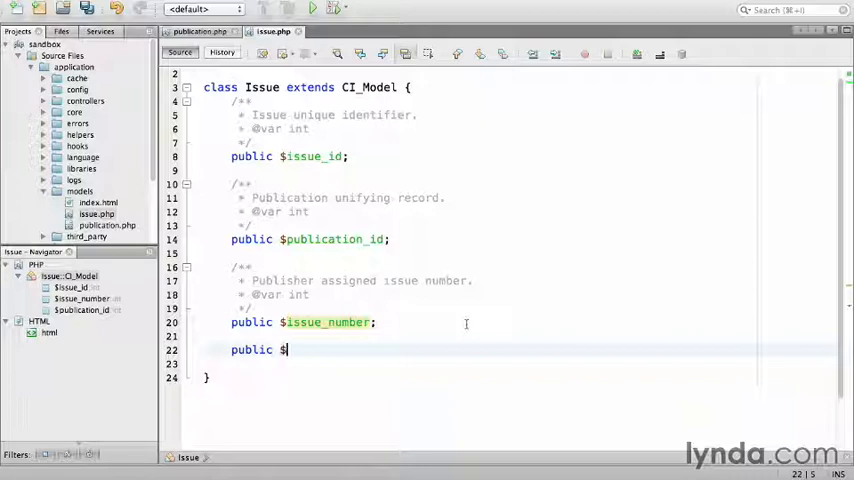
text(issue_date_publication;)
text(/**)
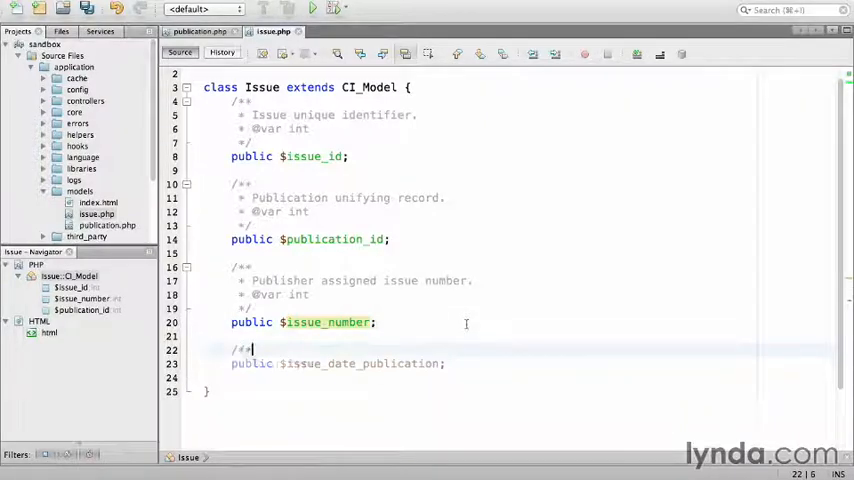
text(Date)
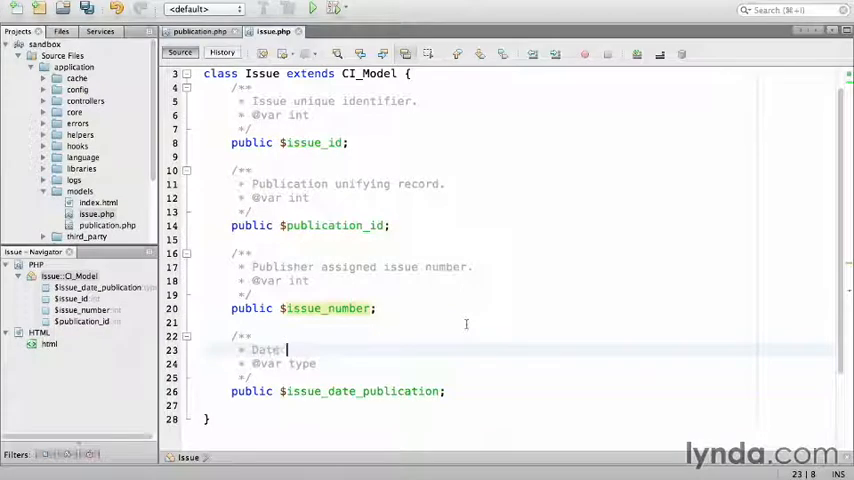
text(that the issue was published.)
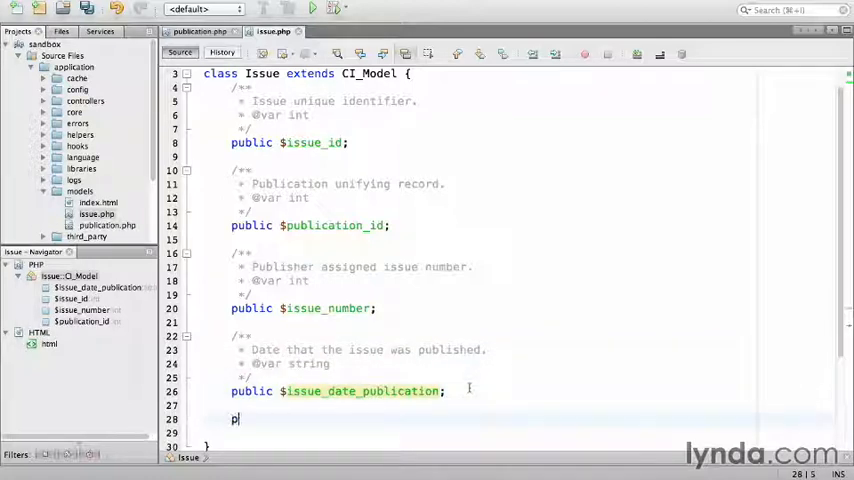
text(ublic $issue_co)
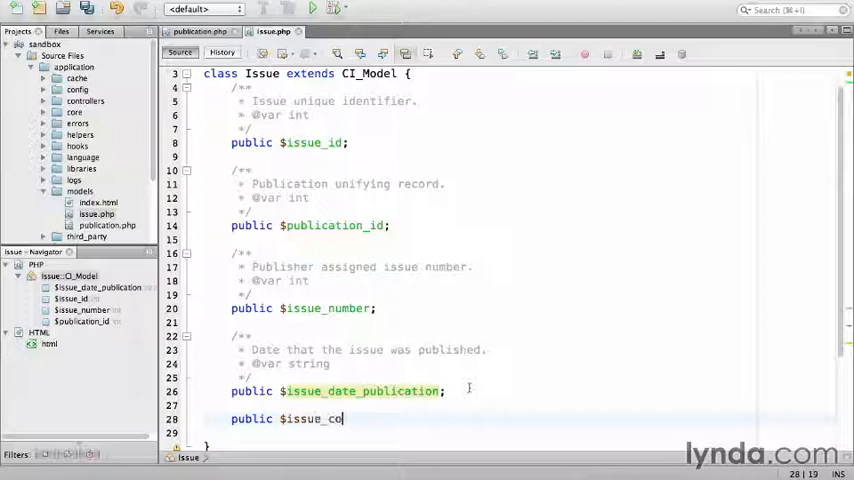